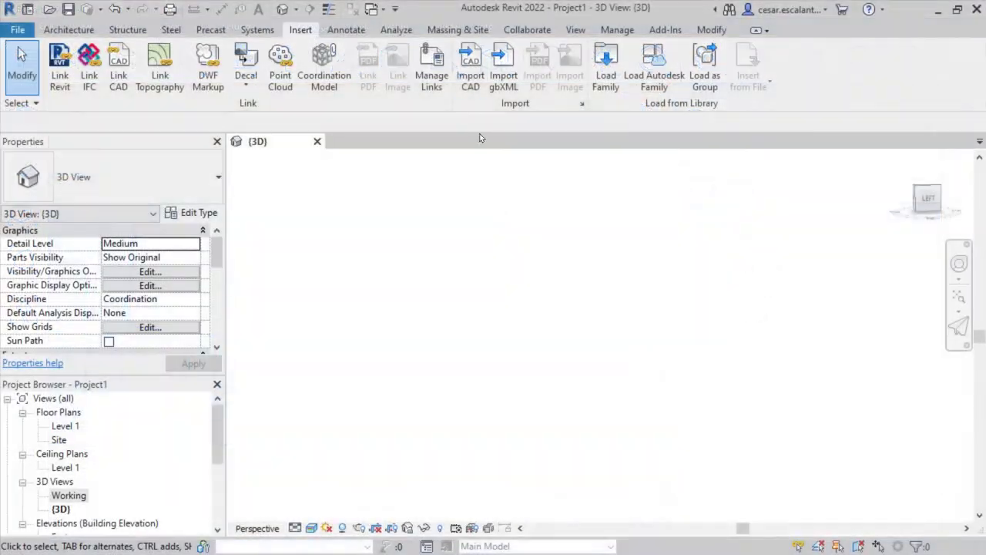
Open the Import CAD dialog from the Insert tab
left_click(469, 65)
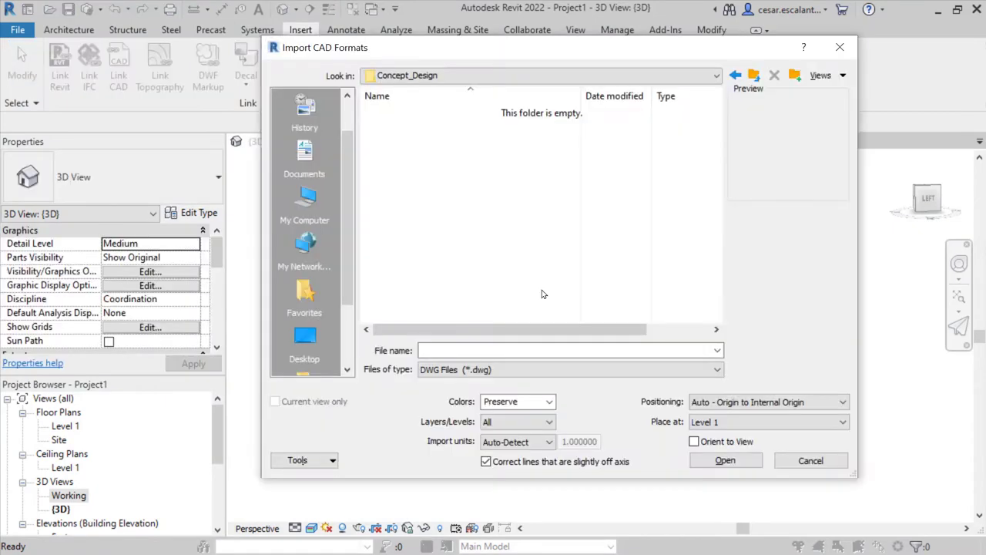
Import Concept_Building.axm as a FormIt file with FormIt levels
left_click(715, 369)
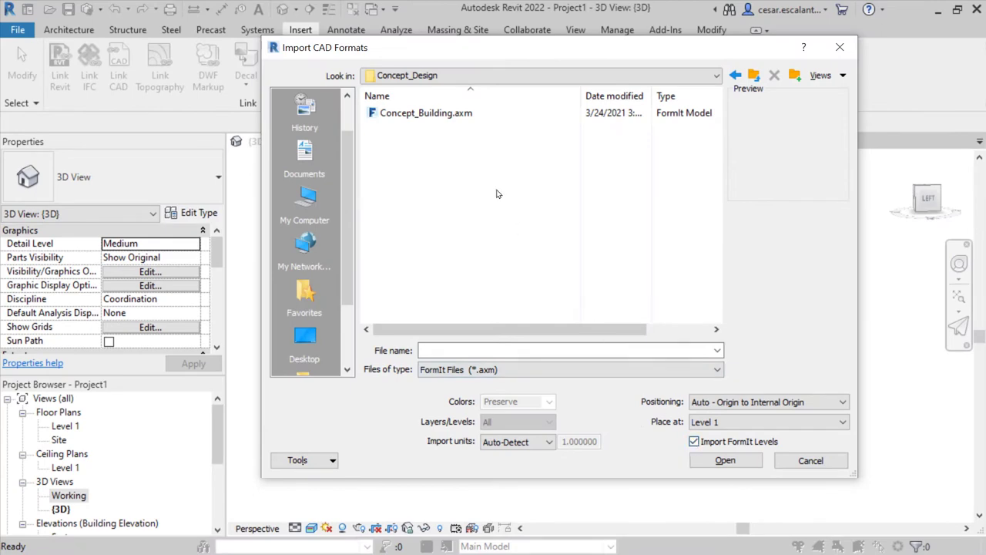
left_click(724, 460)
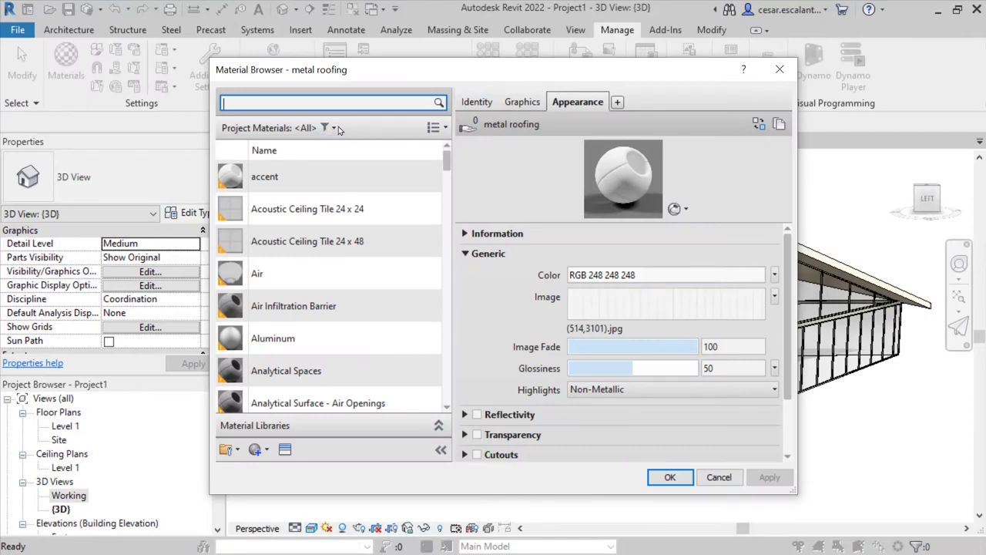
Close the Material Browser showing metal roofing
left_click(324, 128)
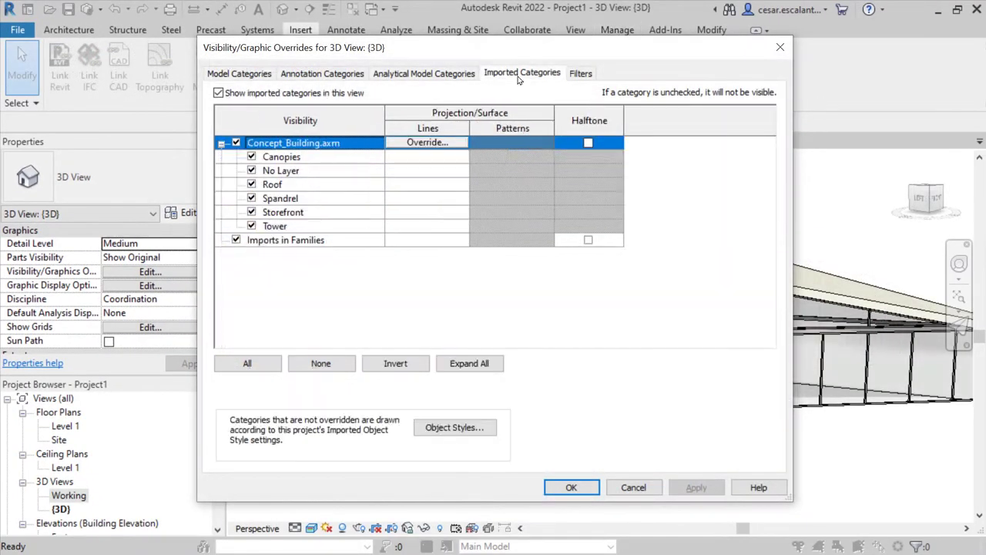
Close Visibility/Graphic Overrides and orbit the building to inspect the glazed facade
left_click(275, 225)
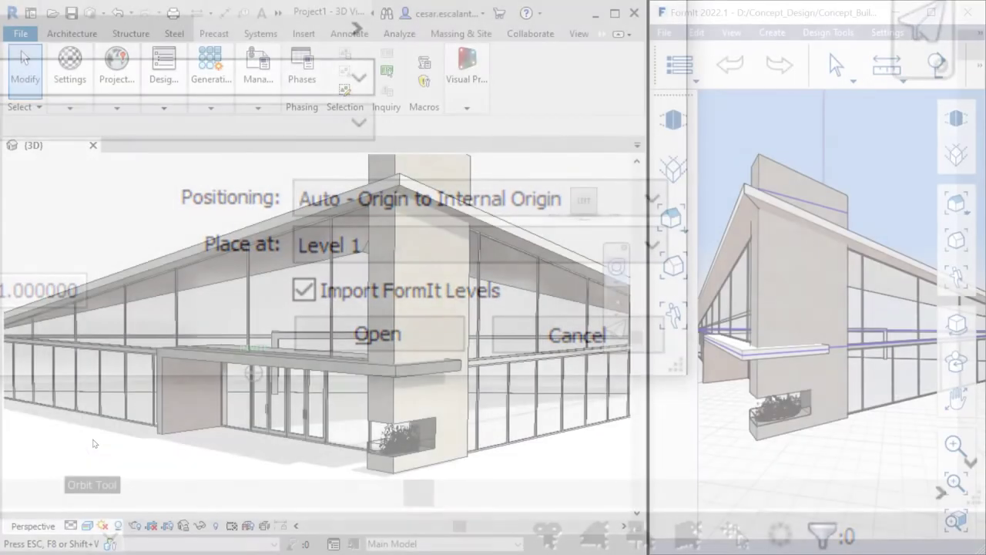
left_click(377, 334)
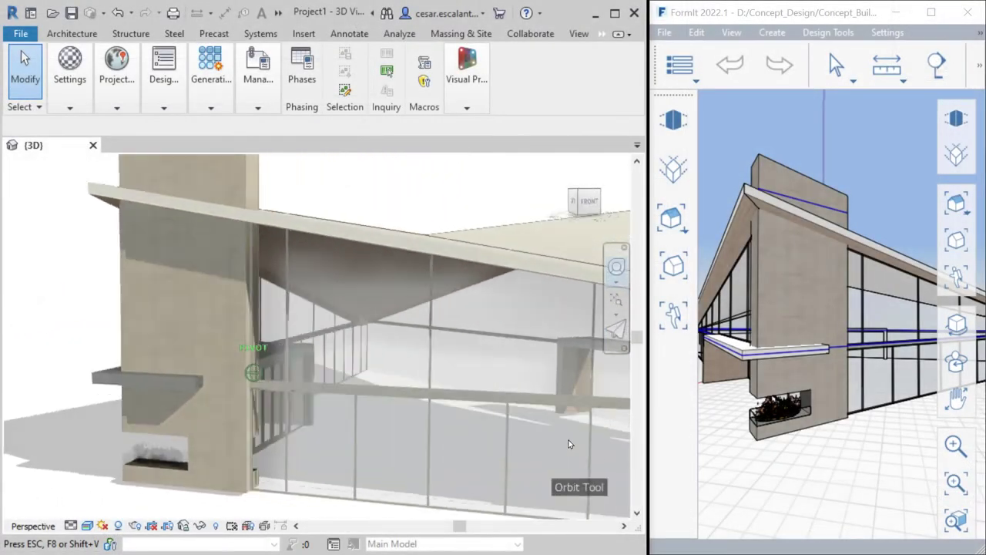
left_click_drag(570, 443, 308, 439)
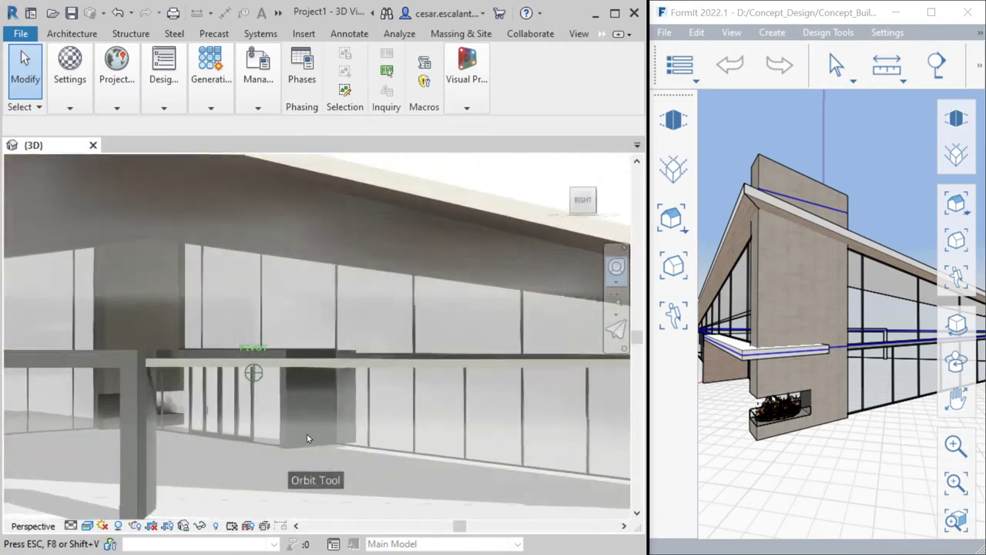